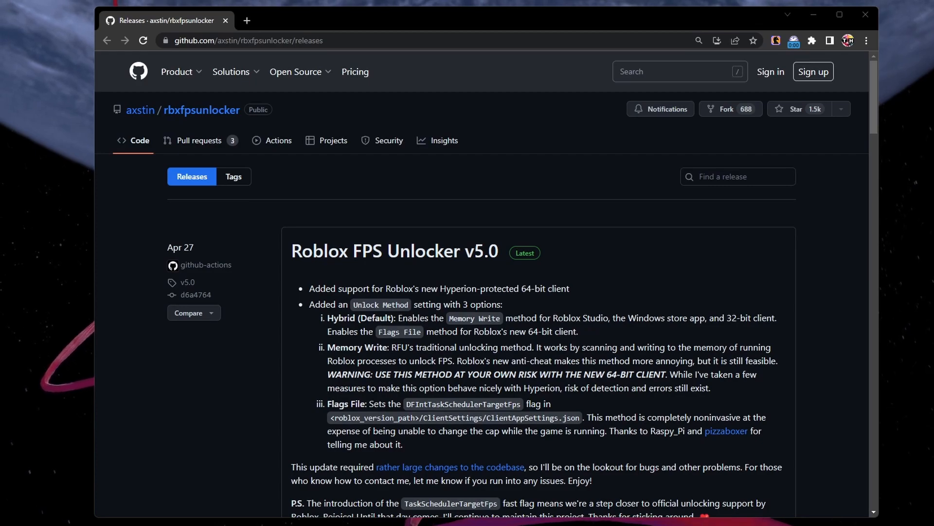
mouse_move(284, 231)
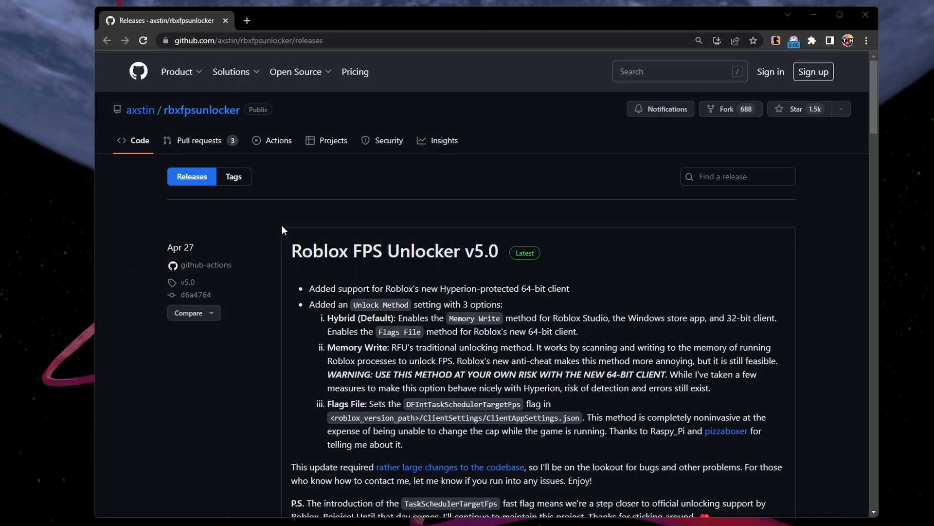
Download rbxfpsunlocker-x64-hotfix1.zip from the v5.0 release assets and show it in Downloads.
scroll(down, 3)
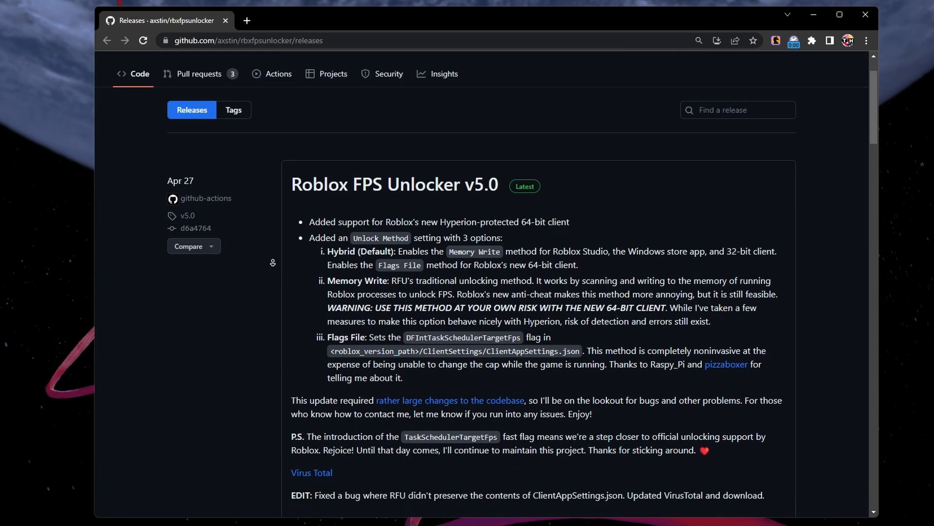
scroll(down, 3)
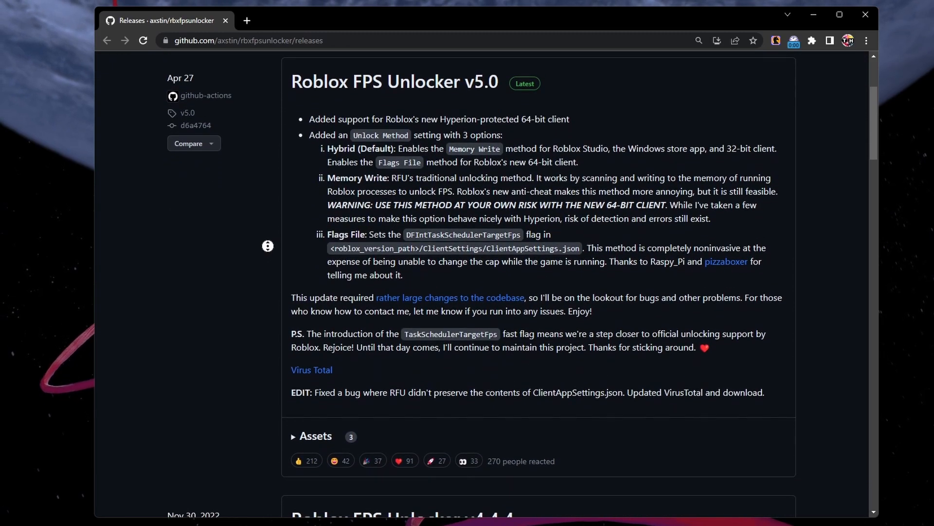
scroll(down, 3)
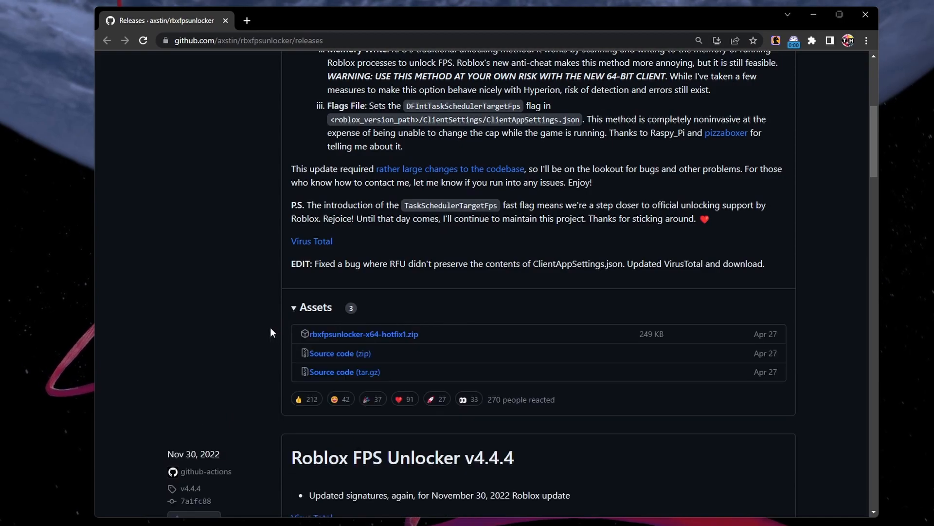
click(362, 334)
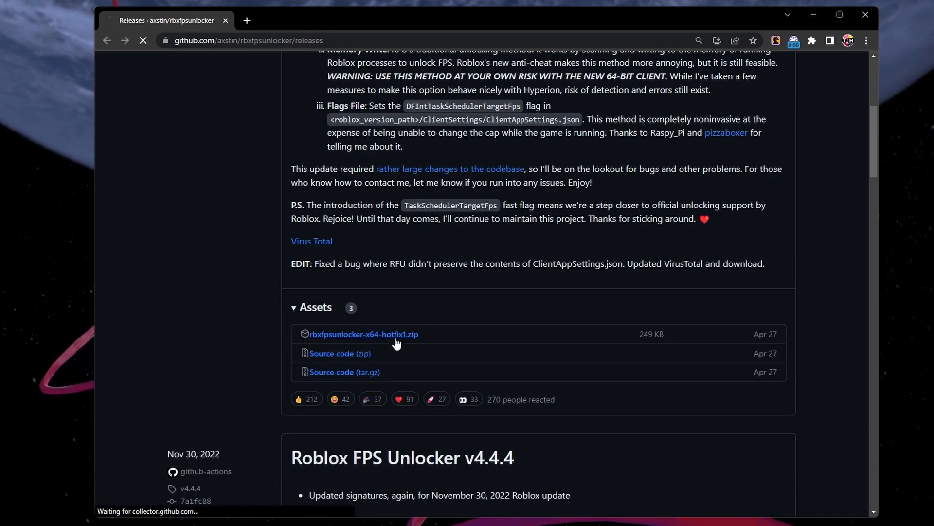
click(362, 334)
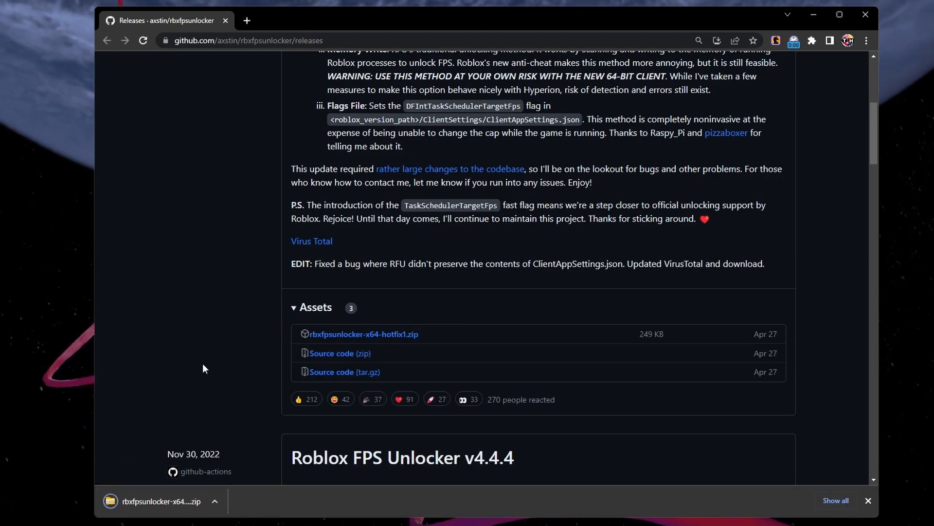
click(214, 501)
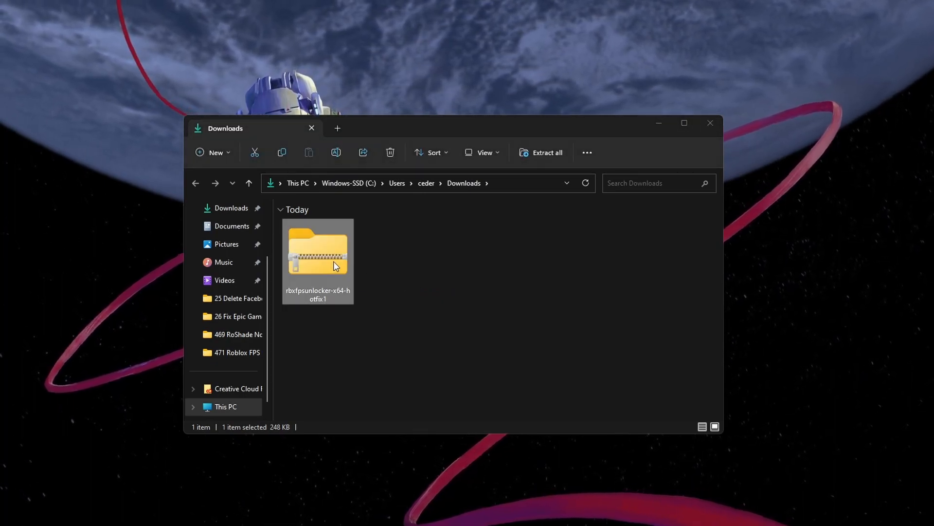
Extract All from the rbxfpsunlocker-x64-hotfix1 zip in Downloads.
right_click(318, 256)
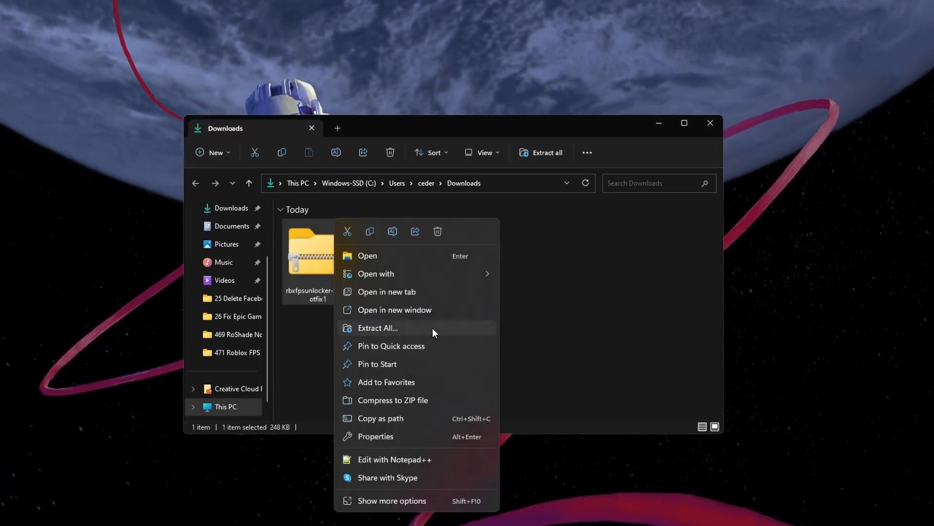
click(376, 328)
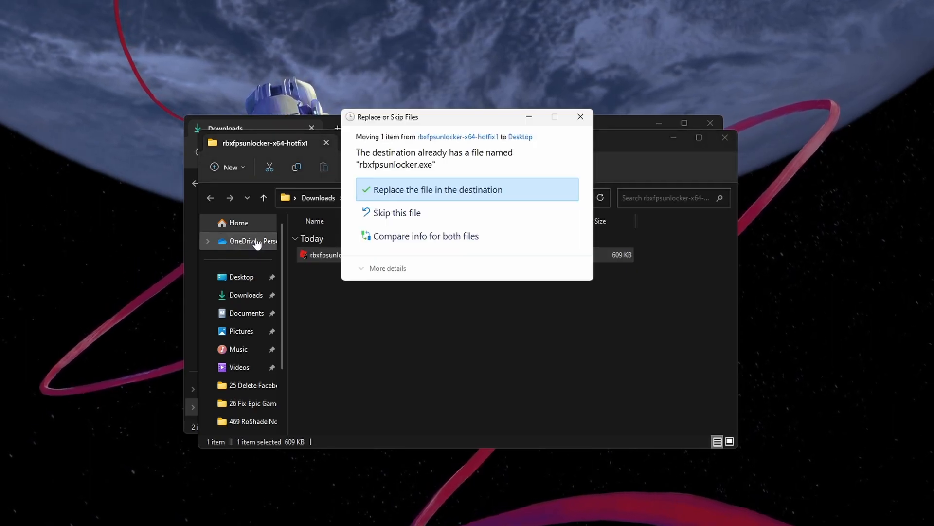
Replace the older rbxfpsunlocker.exe on the Desktop and launch it.
click(437, 189)
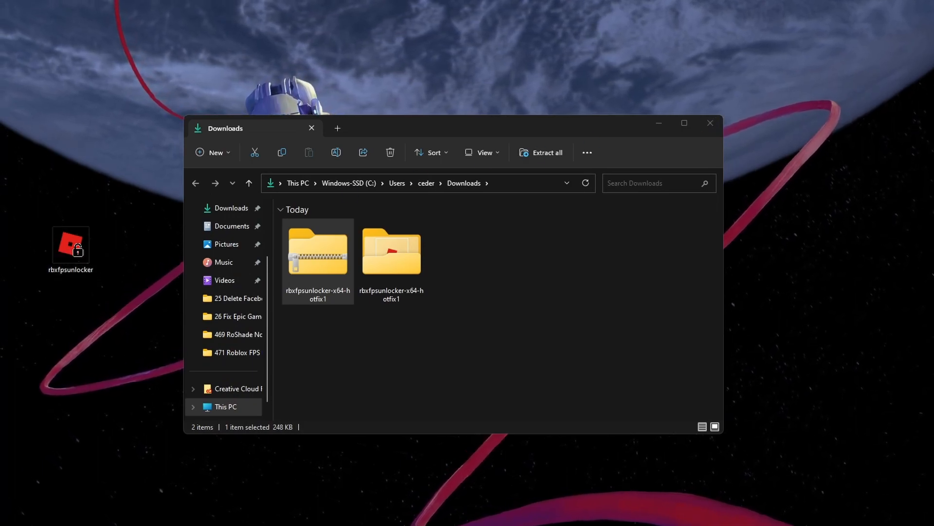
click(743, 418)
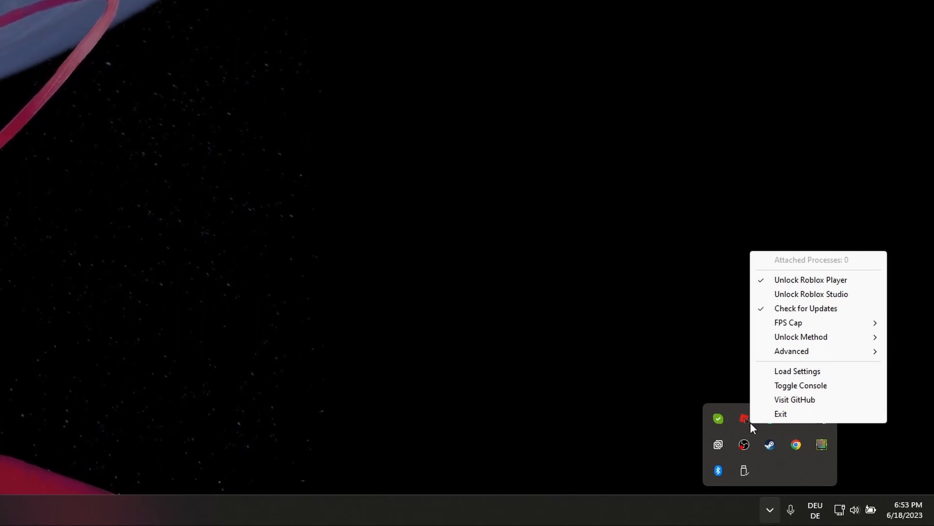
mouse_move(857, 282)
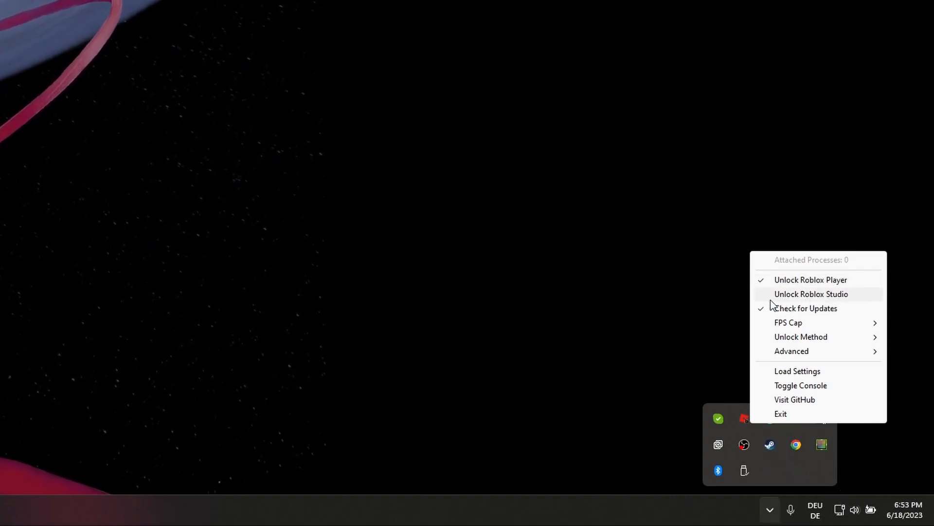
Check Unlock Roblox Studio in the tray menu alongside Unlock Roblox Player.
click(810, 293)
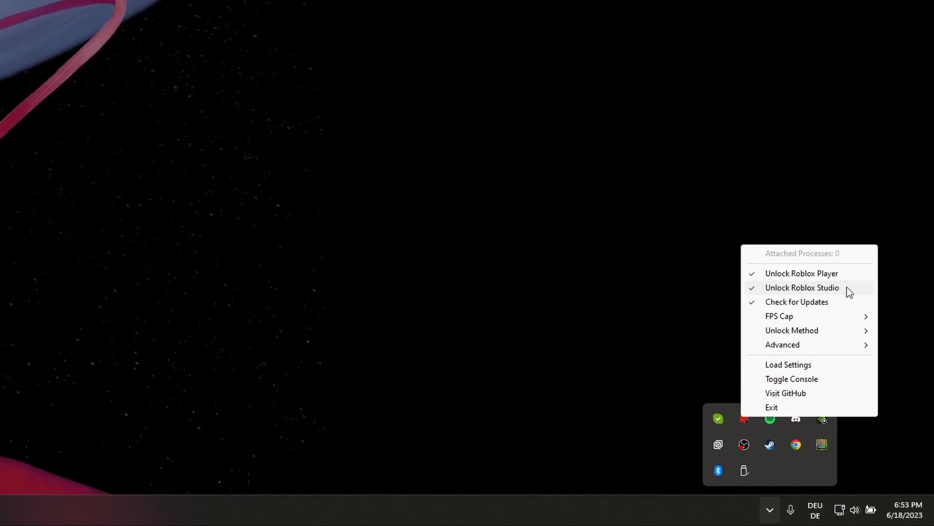
mouse_move(845, 316)
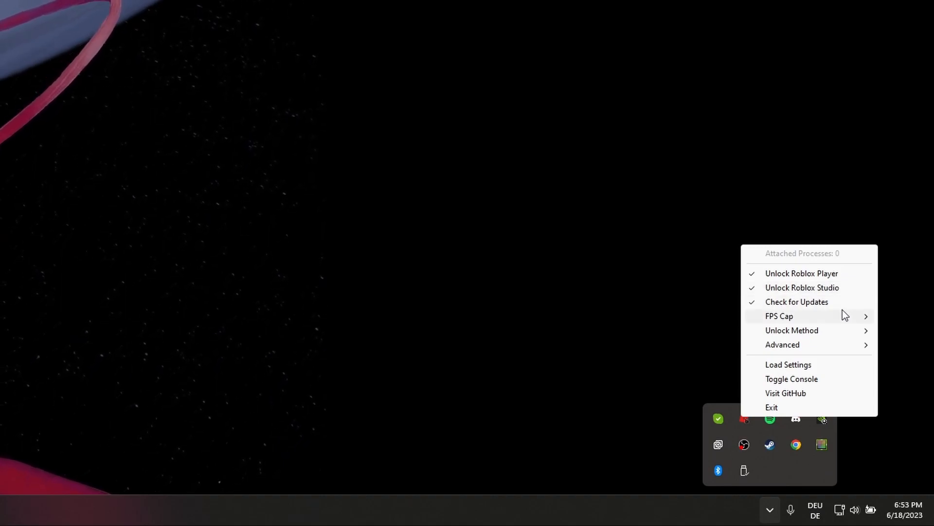